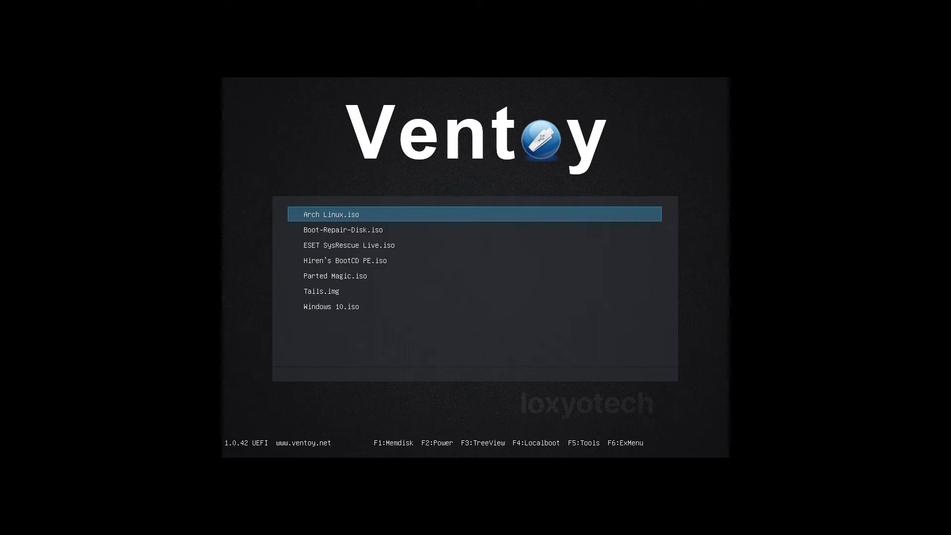
Step: Boot Arch Linux.iso and acknowledge the 'Verification failed: (15) Access Denied' error
key("enter")
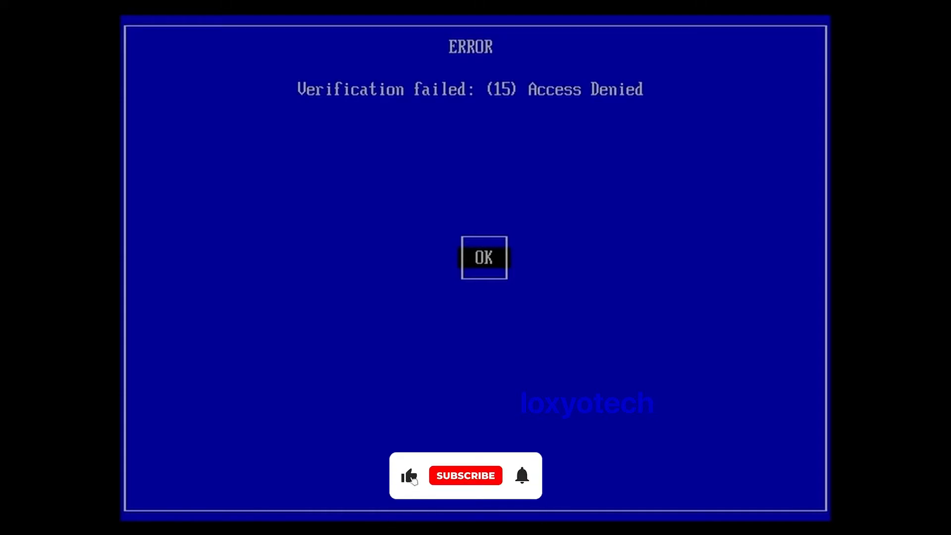
left_click(466, 475)
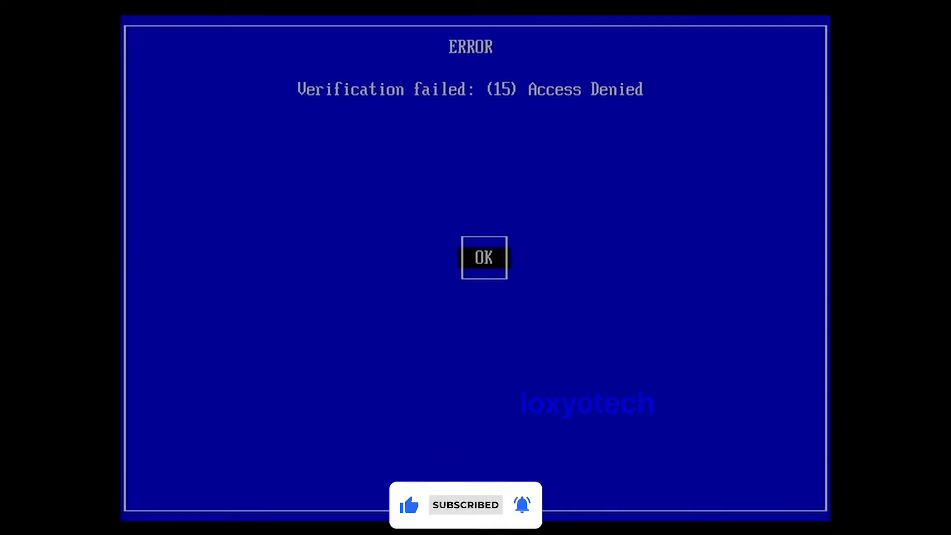
left_click(483, 257)
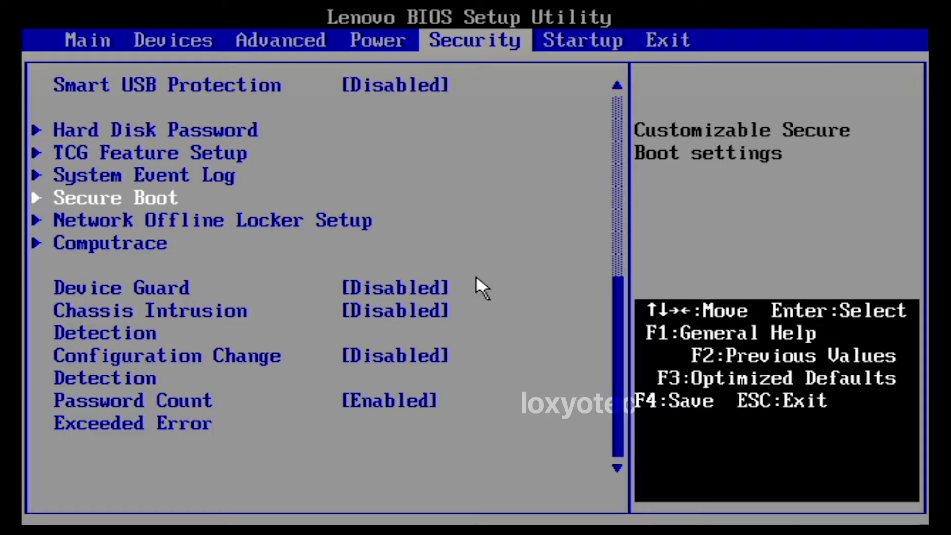
left_click(117, 197)
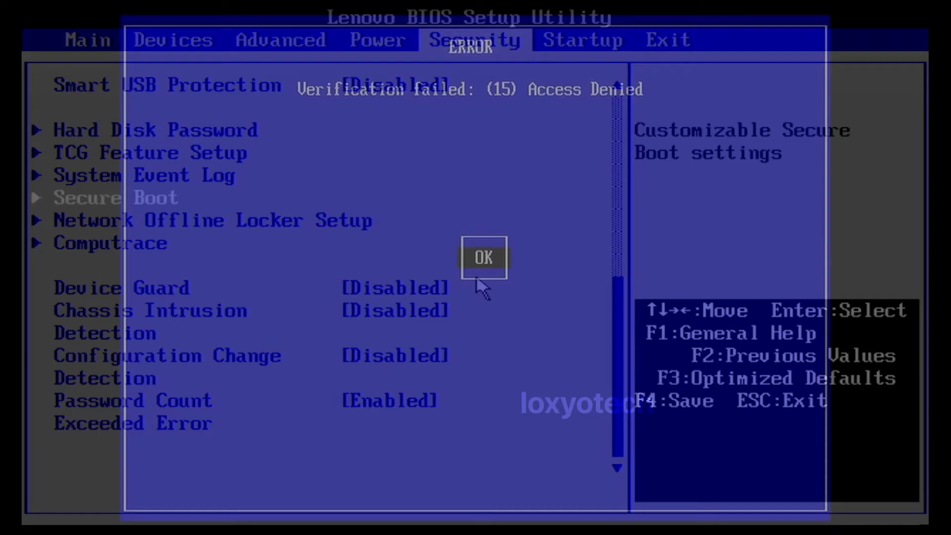
left_click(484, 257)
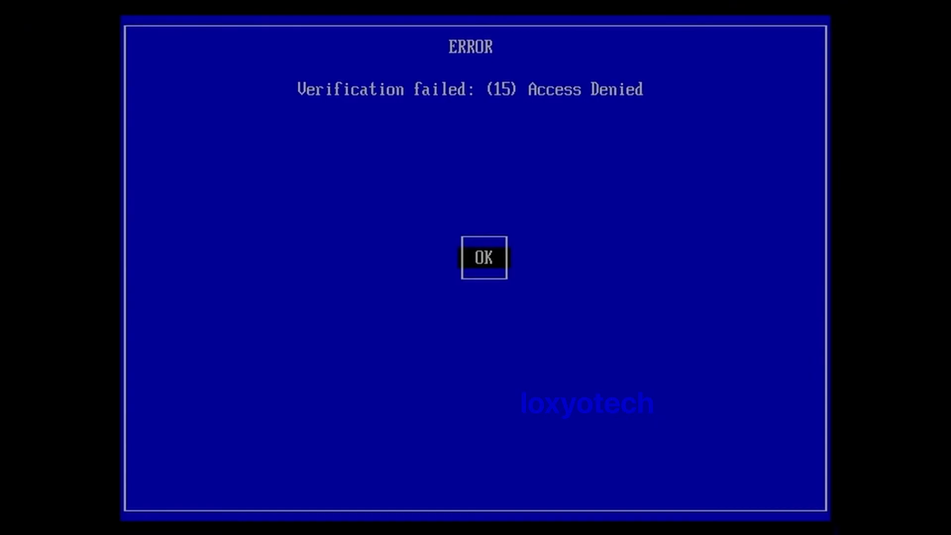
left_click(483, 258)
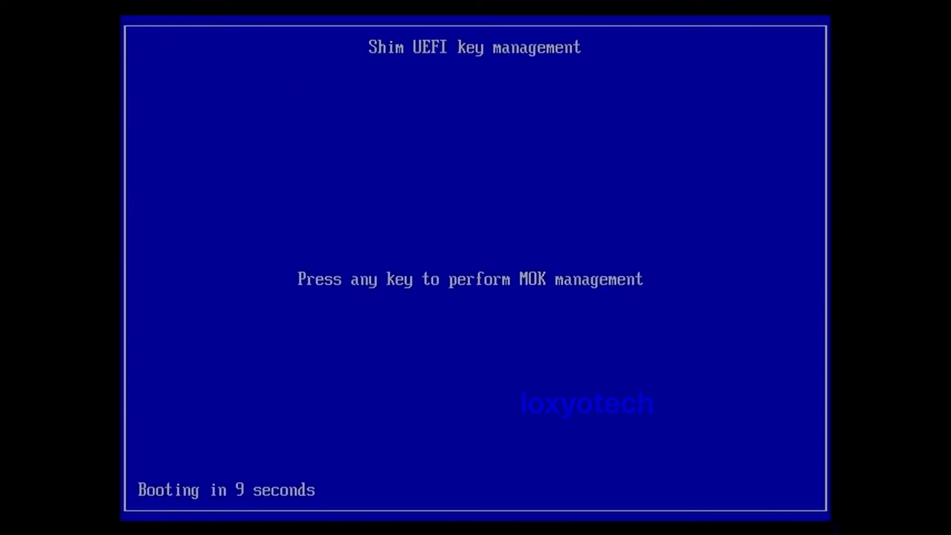
Step: Enroll ENROLL_THIS_KEY_IN_MOKMANAGER.cer from the Ventoy drive via Enroll key from disk
key("enter")
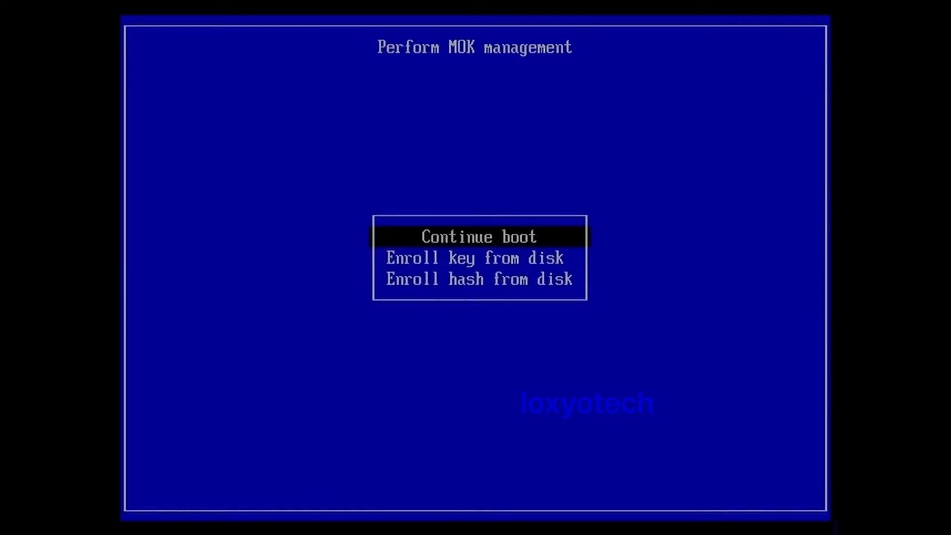
key("Down")
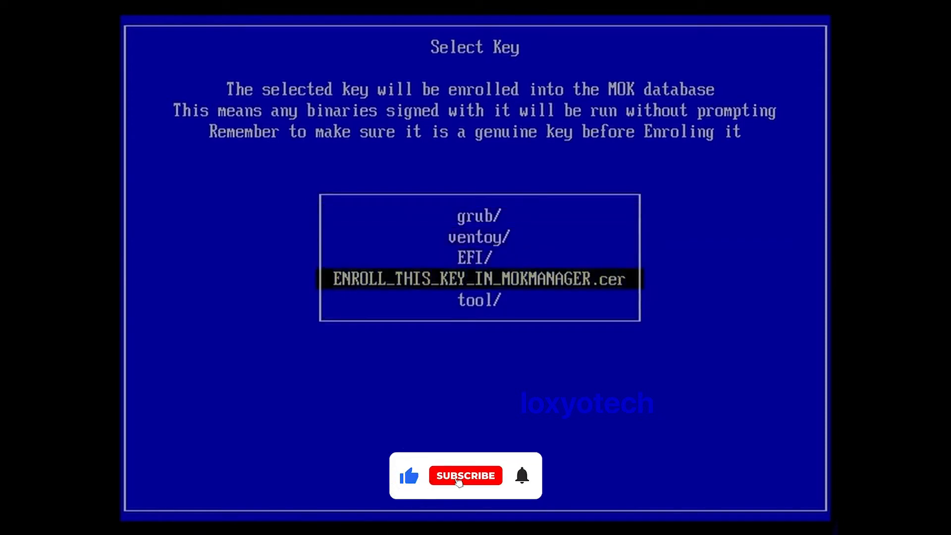
left_click(466, 475)
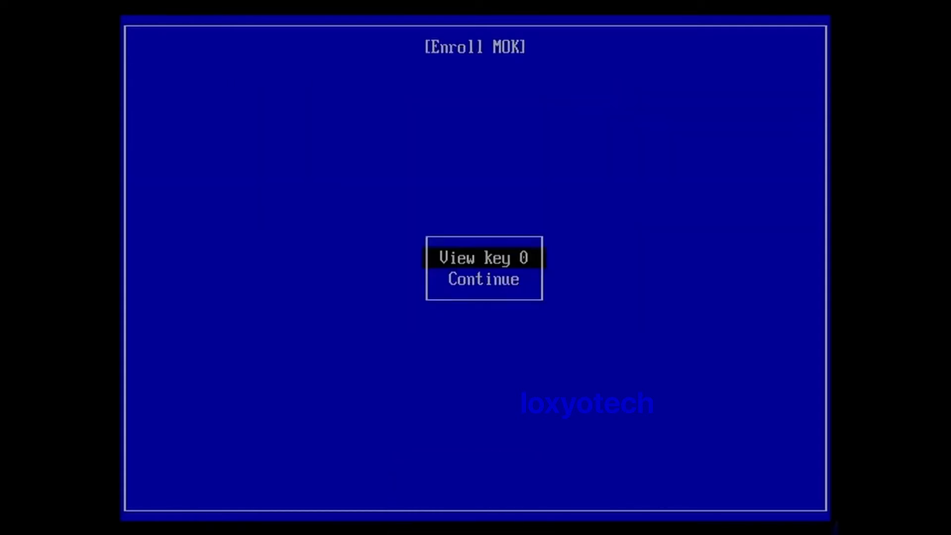
key("Down")
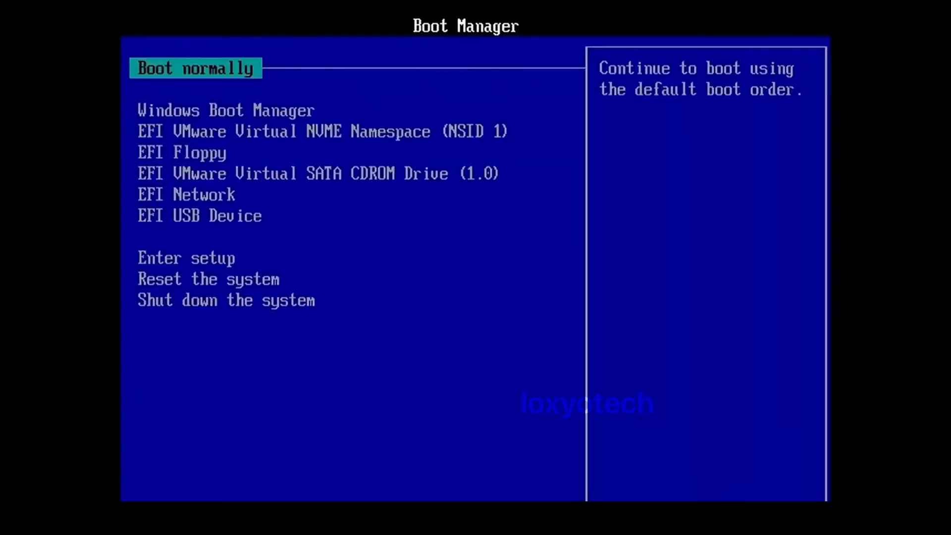
Step: Boot from the EFI VMware Virtual NVME Namespace (NSID 1) entry into Windows
key("down")
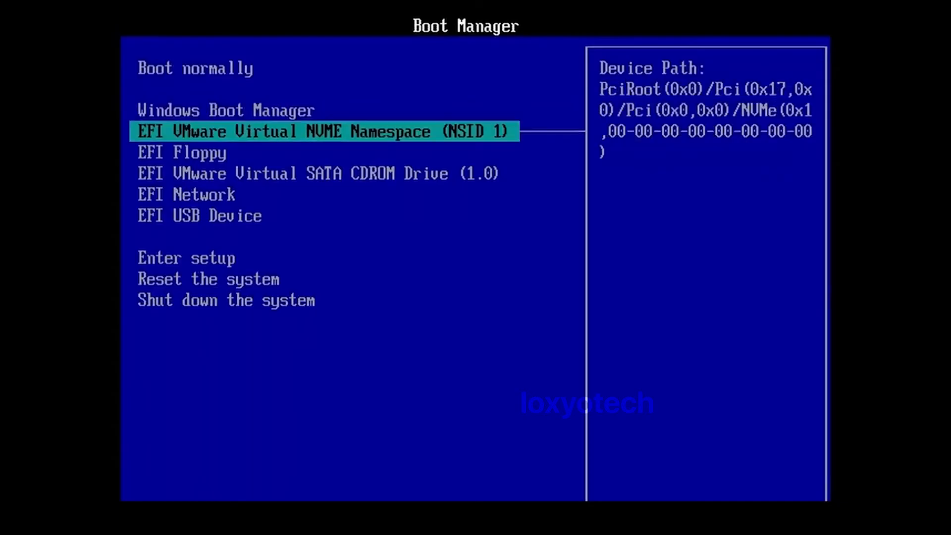
key("Down")
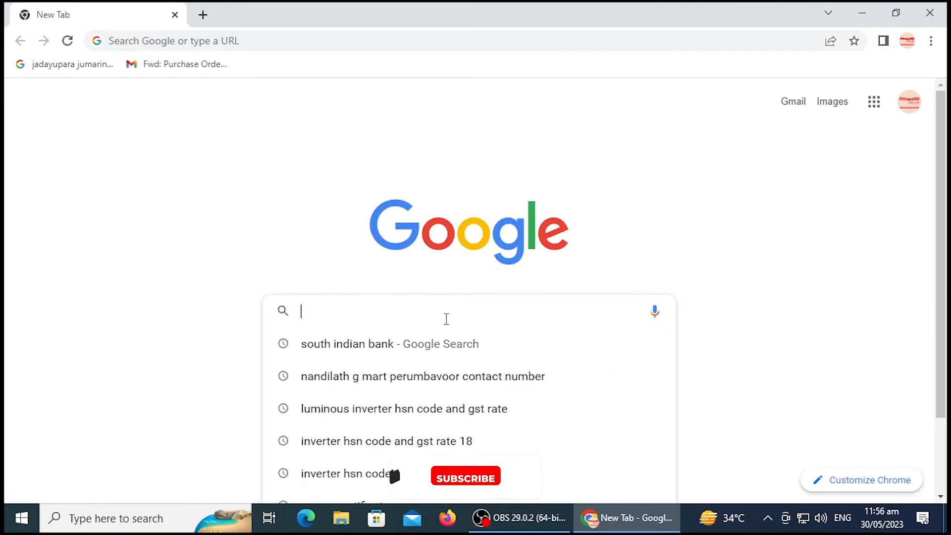
Step: Search ventoy, reach the GitHub releases page and download ventoy-1.0.91-windows.zip
type("ventoy")
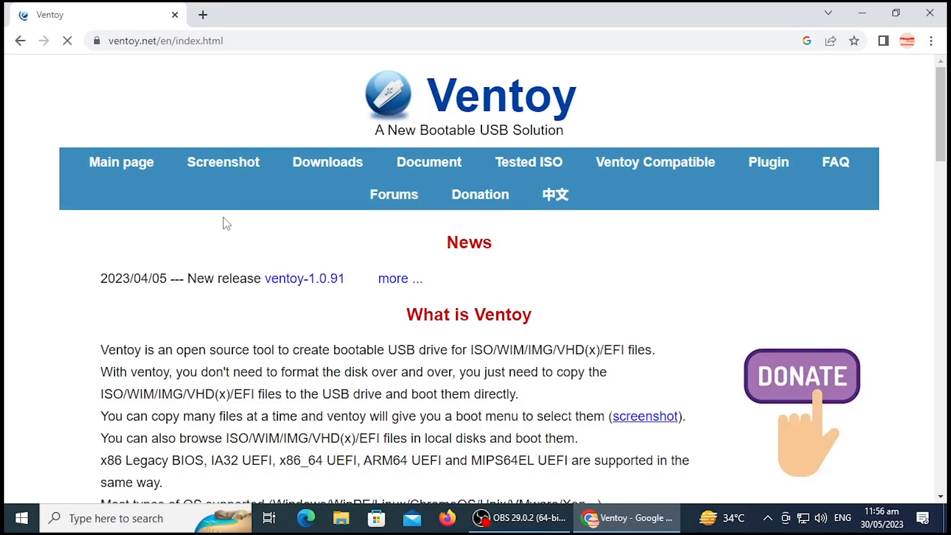
left_click(326, 161)
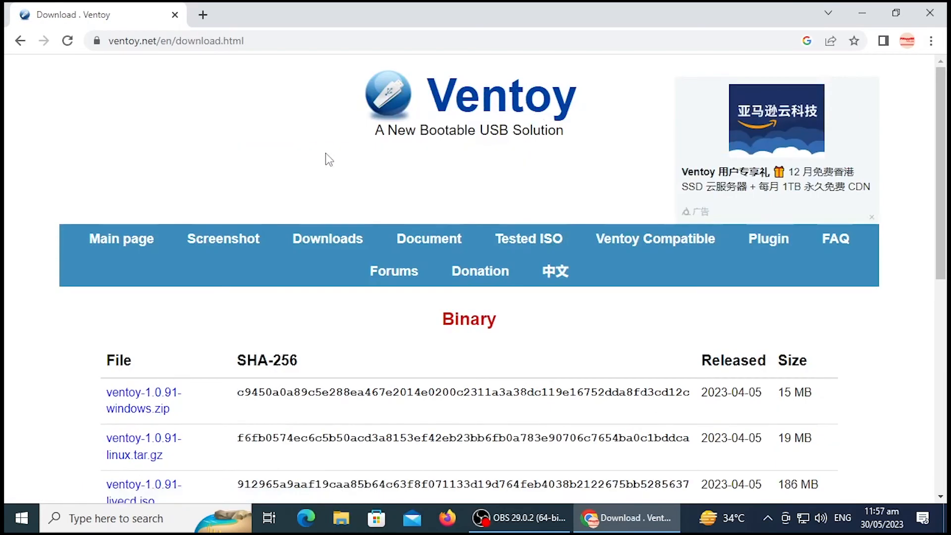
scroll("down", 3)
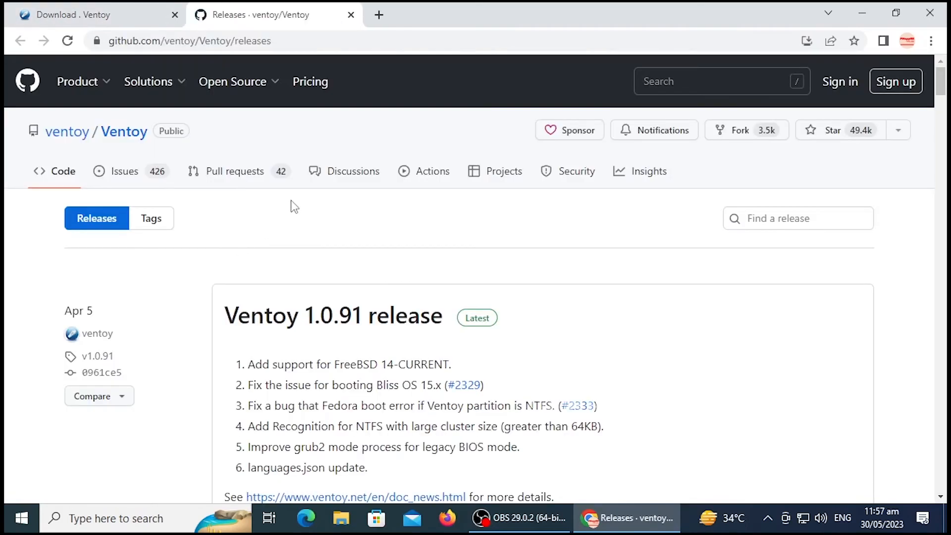
scroll("down", 3)
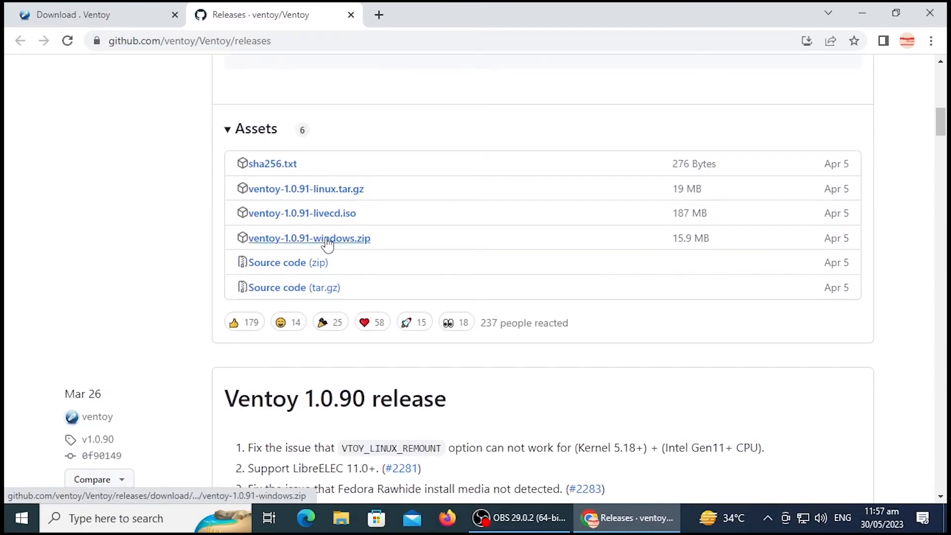
left_click(309, 238)
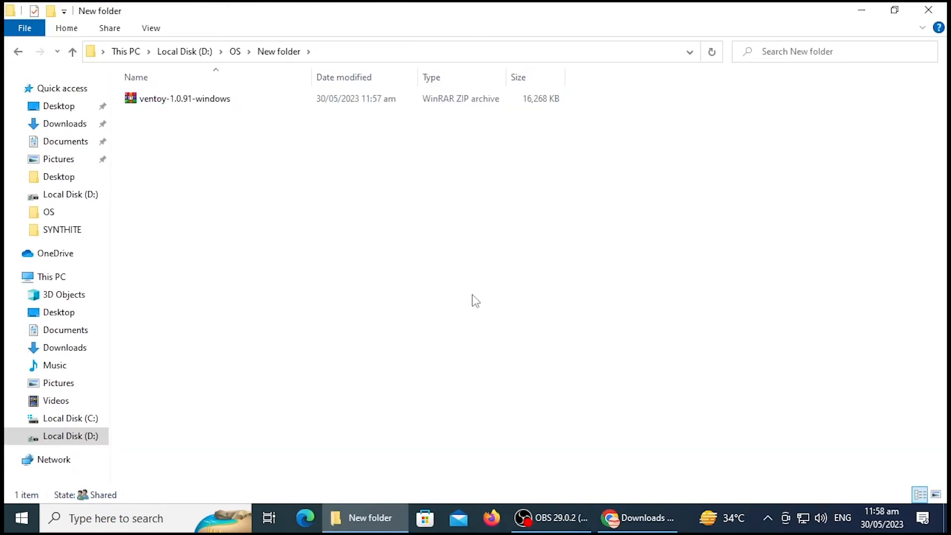
Step: Extract ventoy-1.0.91-windows.zip here and browse into the ventoy-1.0.91 folder
left_click(185, 98)
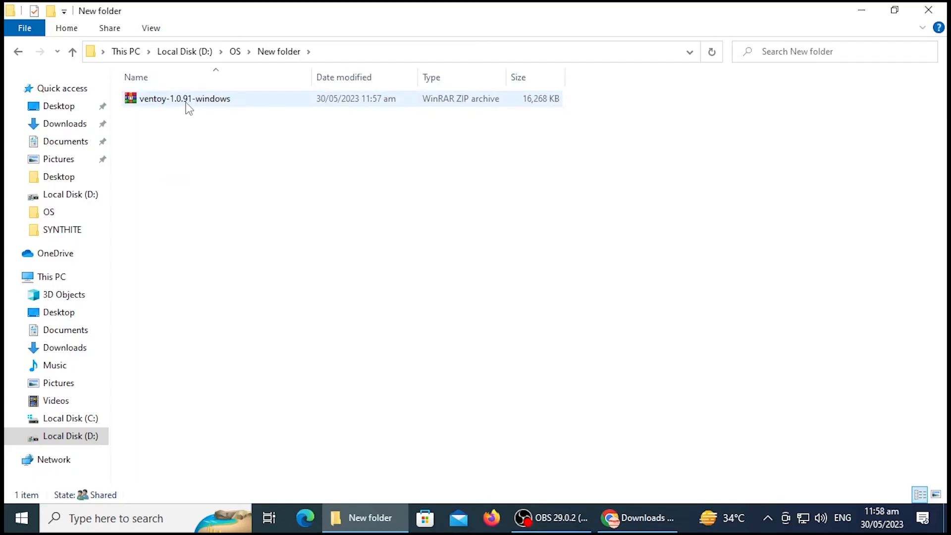
right_click(186, 98)
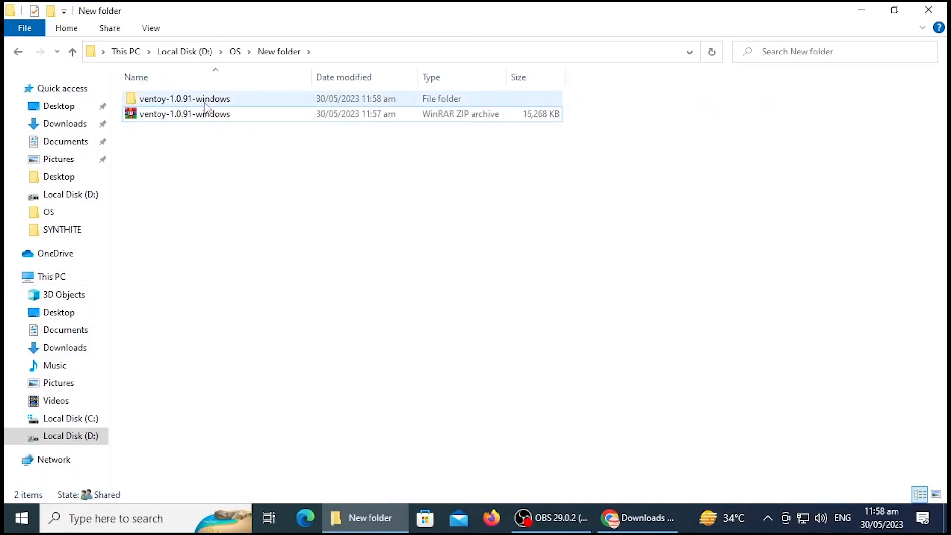
double_click(184, 98)
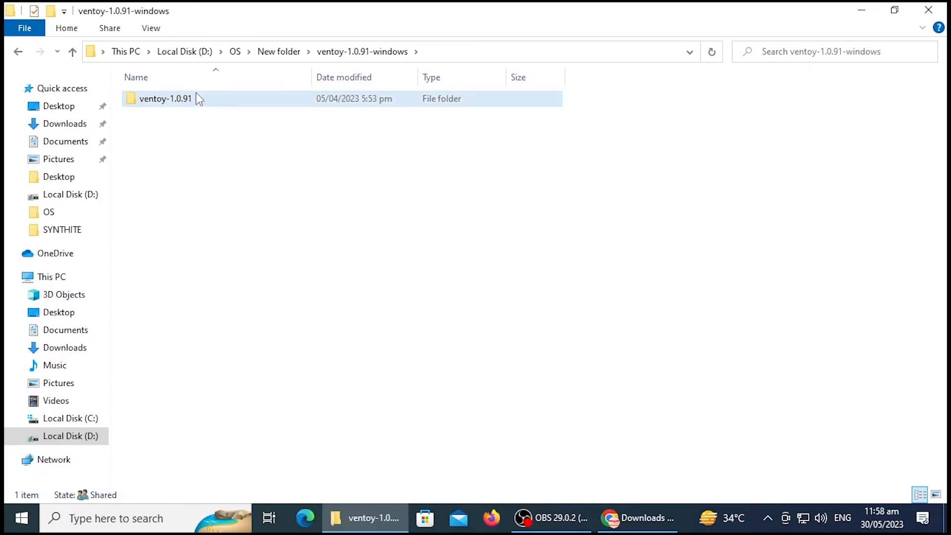
double_click(166, 98)
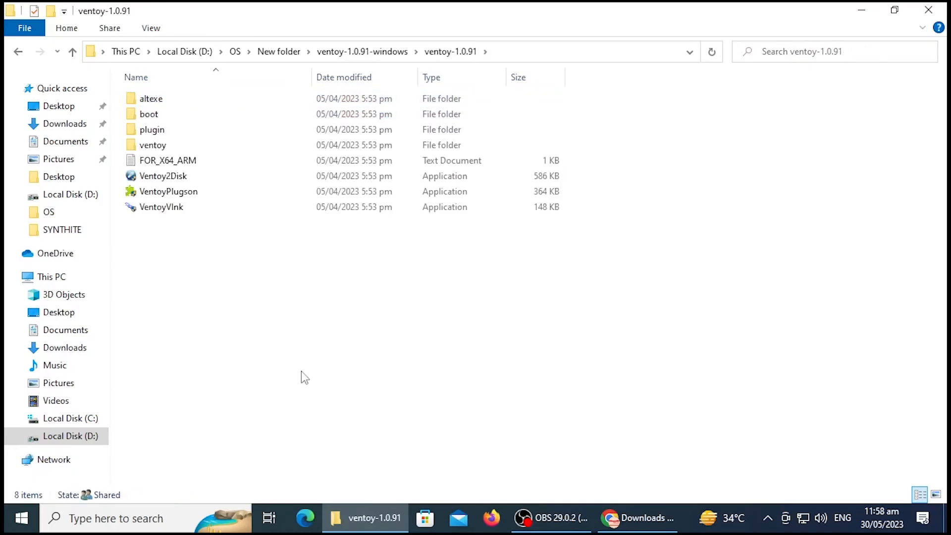
Step: Run Ventoy2Disk and update the E: SanDisk Cruzer Blade drive to Ventoy 1.0.91
double_click(163, 176)
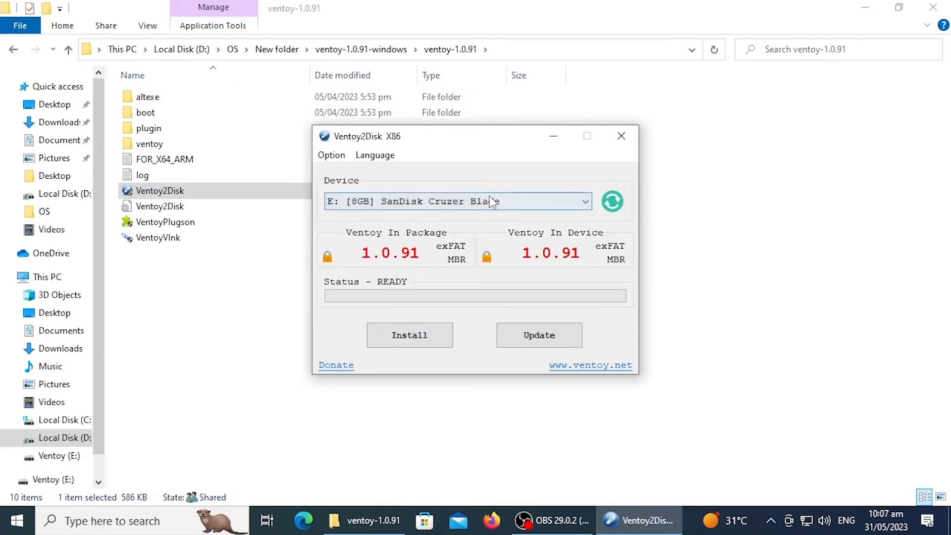
mouse_move(537, 318)
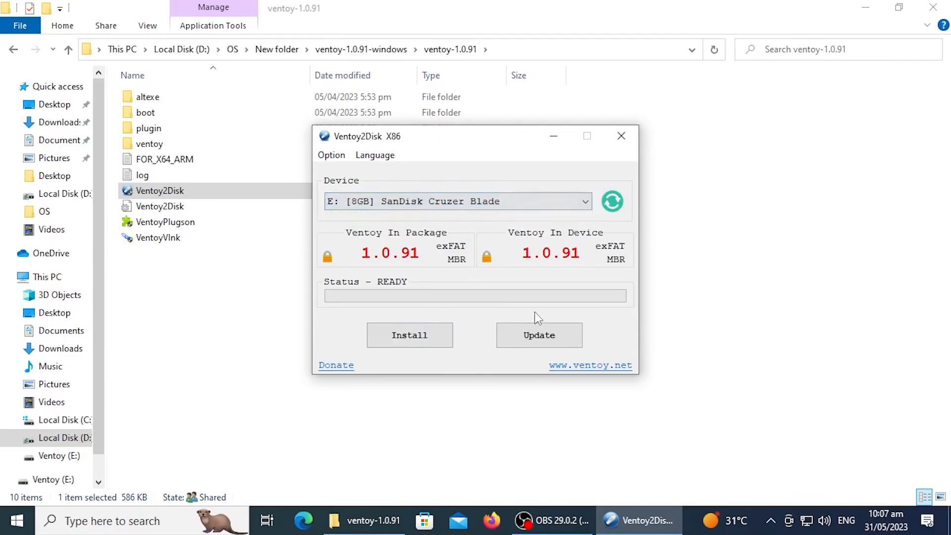
left_click(539, 335)
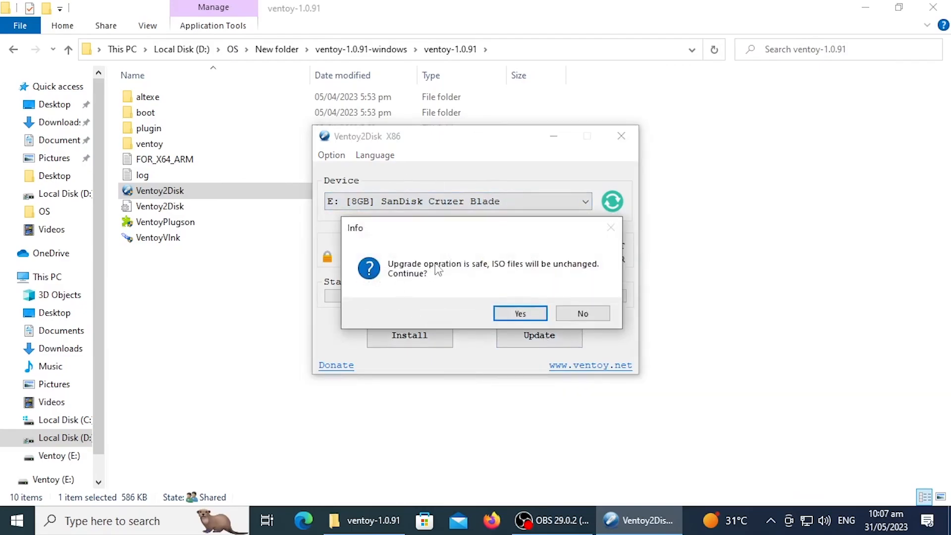
mouse_move(519, 314)
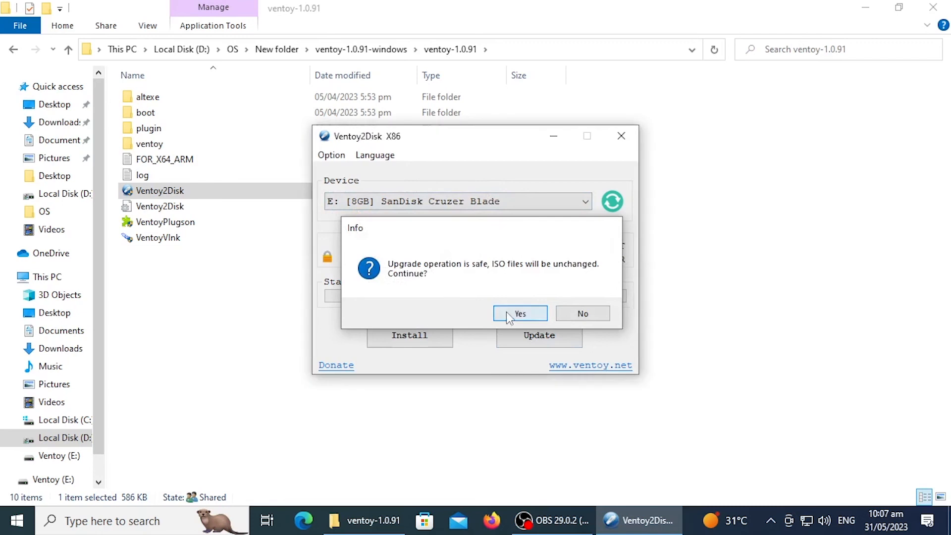
left_click(519, 314)
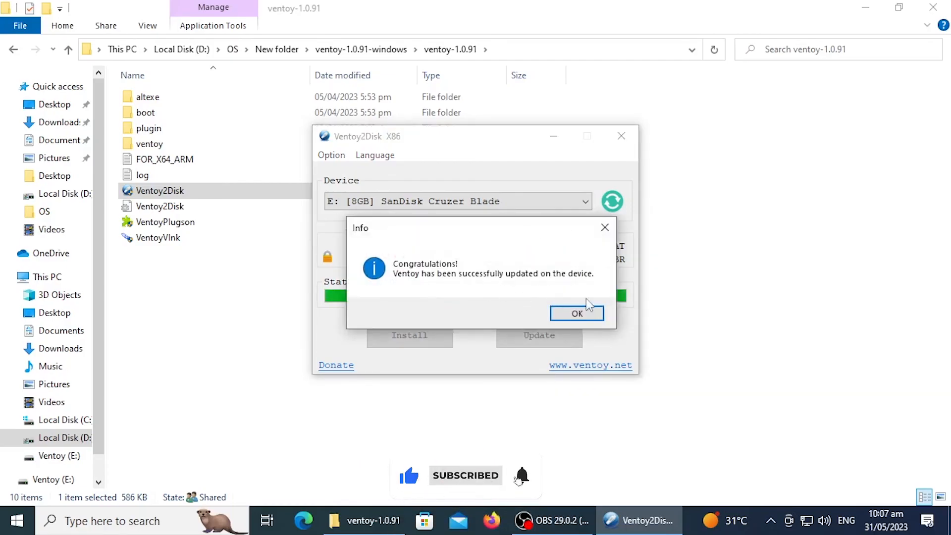
left_click(577, 314)
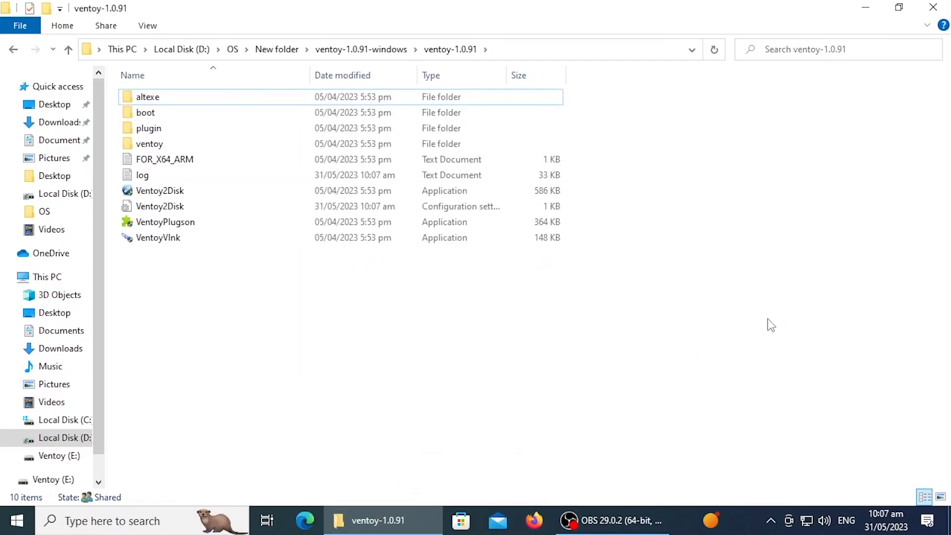
mouse_move(617, 393)
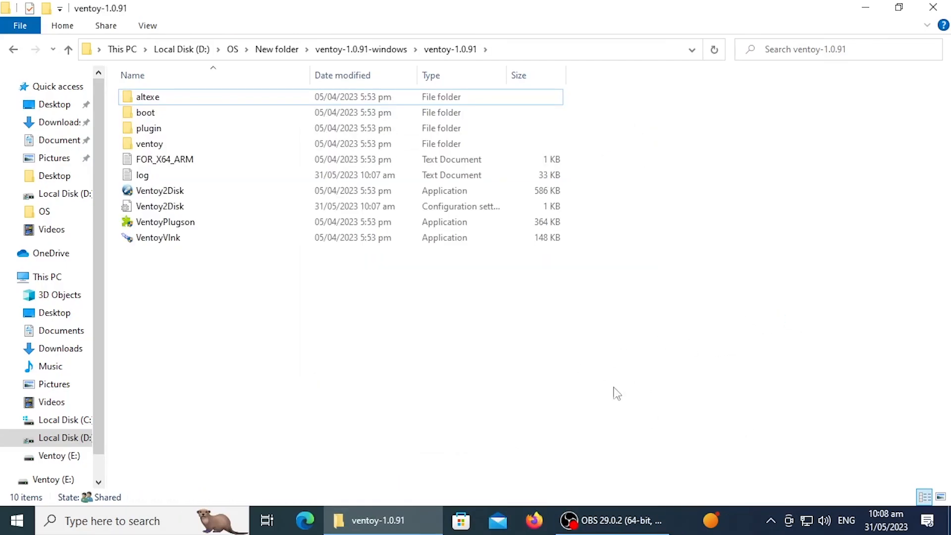